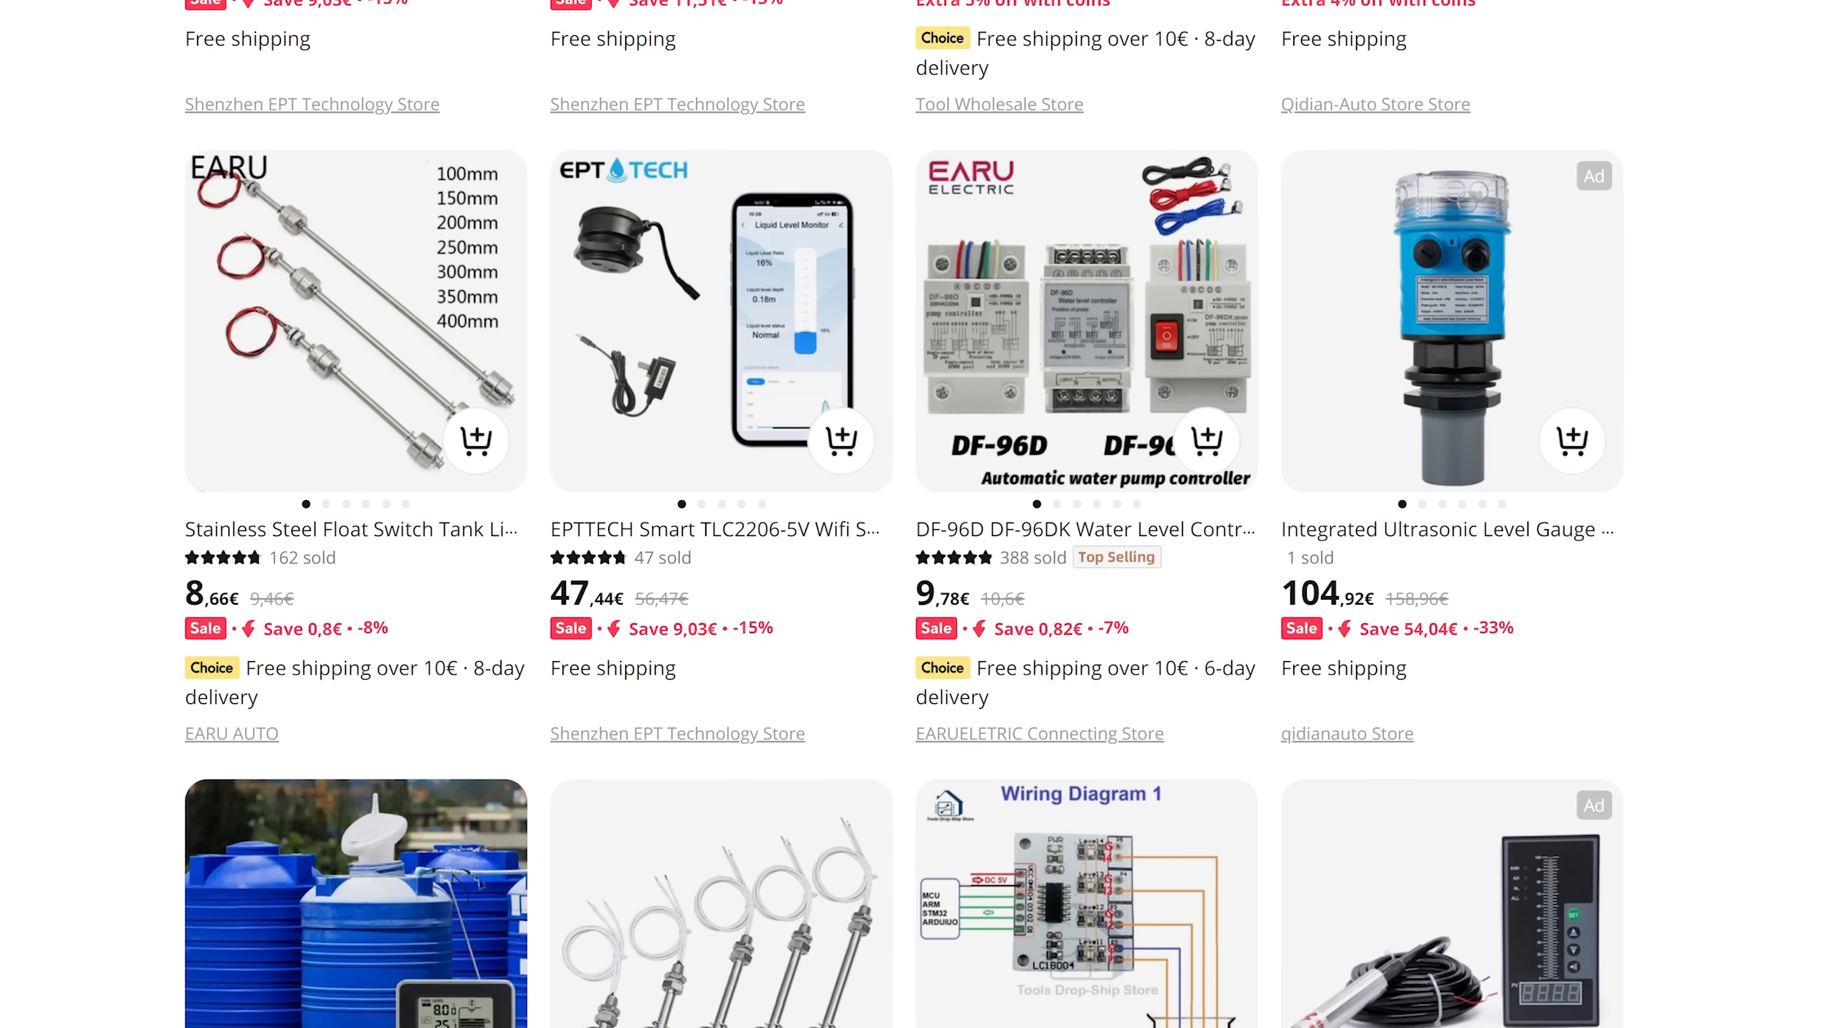
{"action": "scroll", "scroll_direction": "down", "scroll_amount": 3}
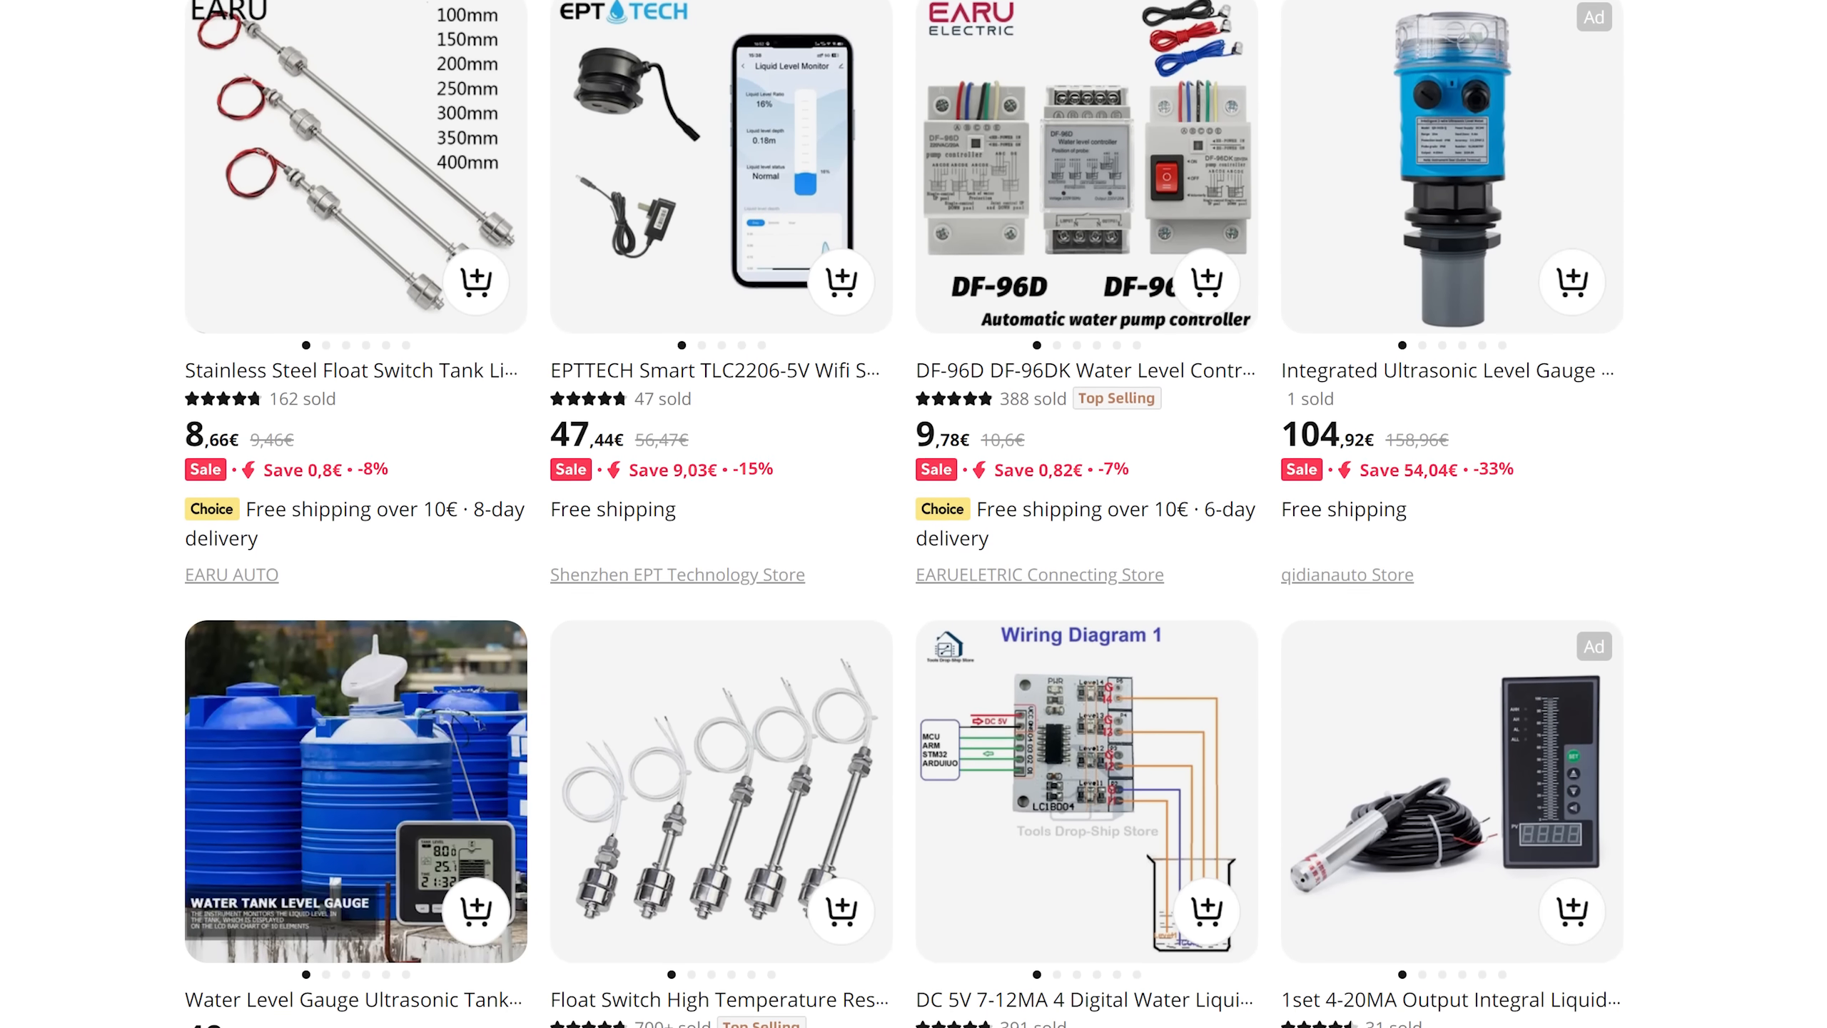
{"action": "scroll", "scroll_direction": "down", "scroll_amount": 3}
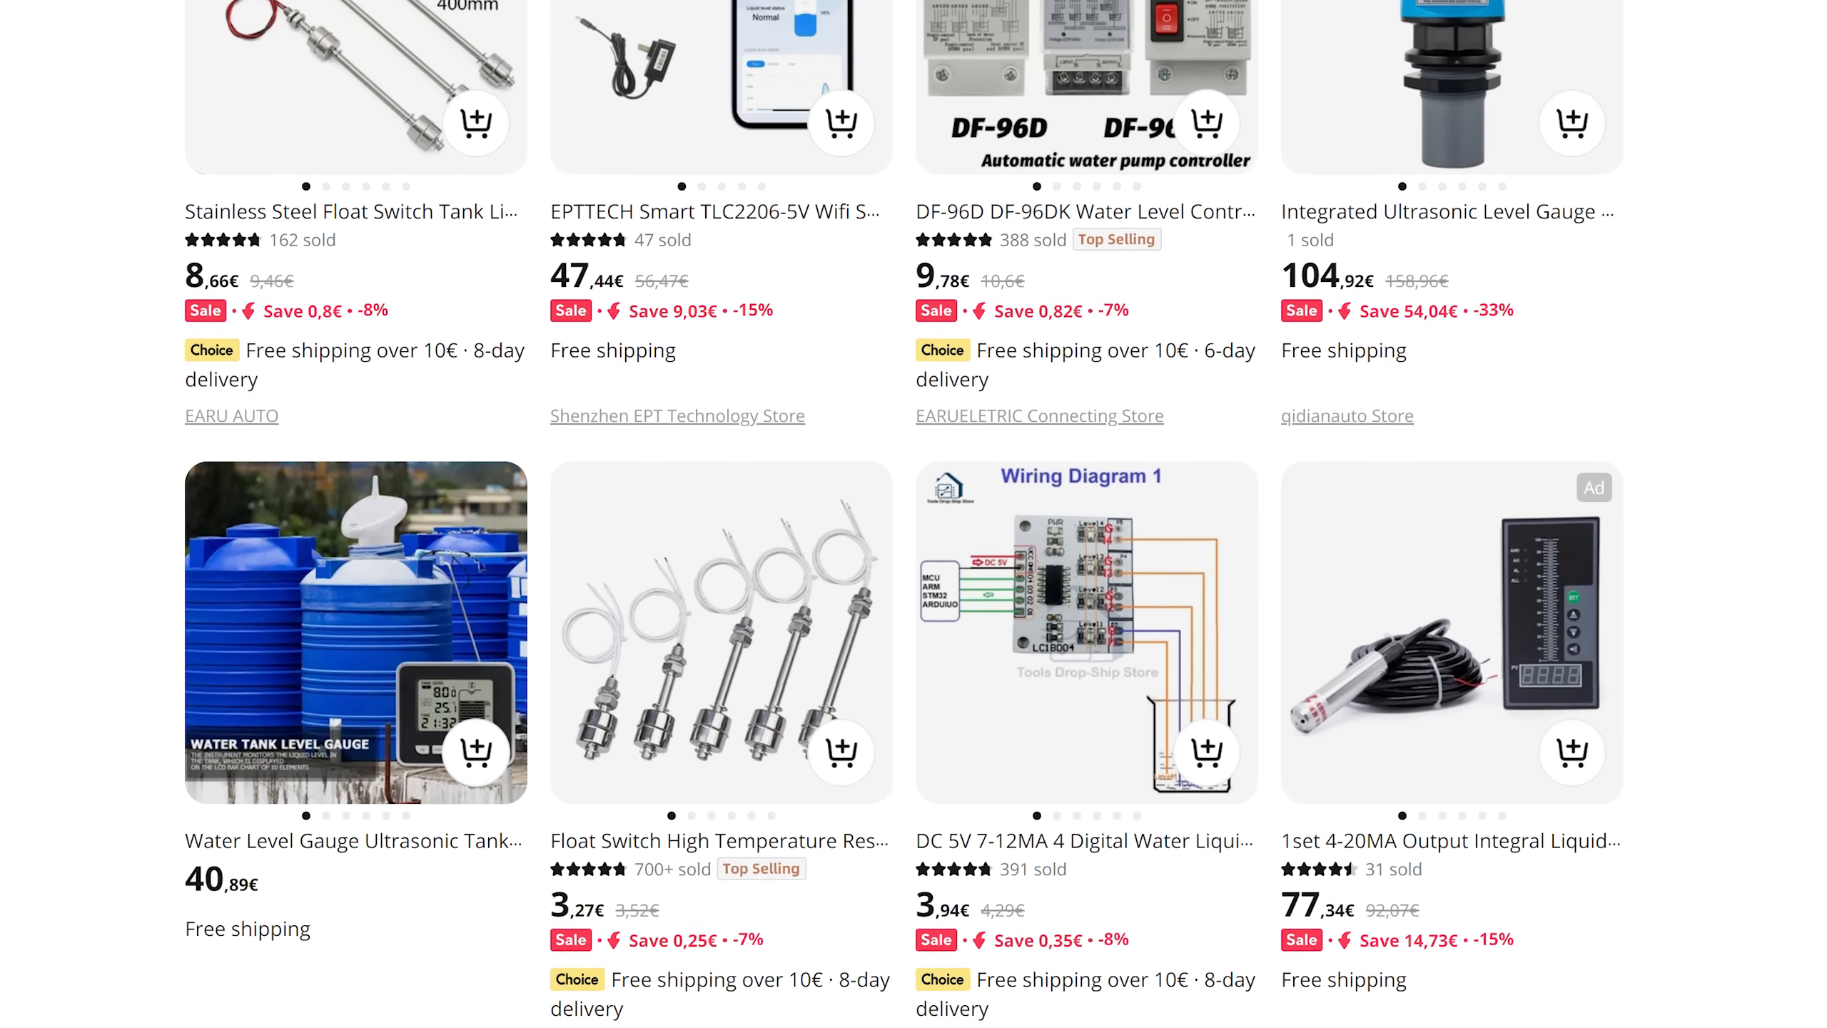